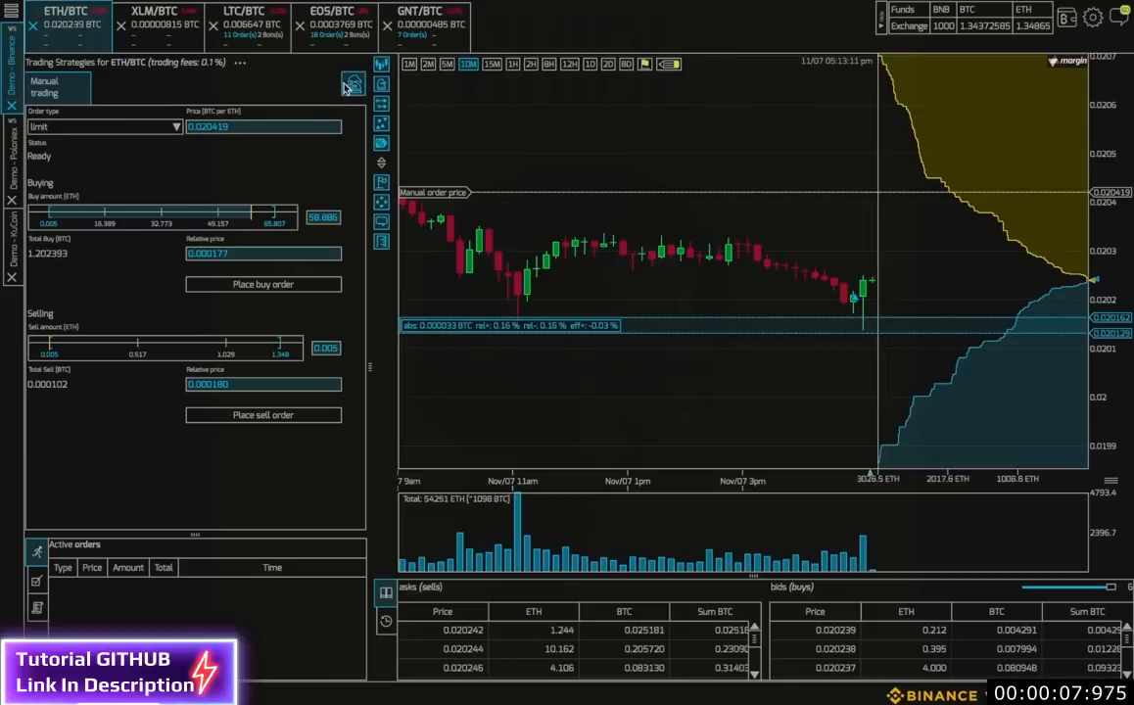
Create a ScaleTradingStrategy bot on ETH/BTC, keeping the default name strategy-50.
{"action": "left_click", "coordinate": [352, 83]}
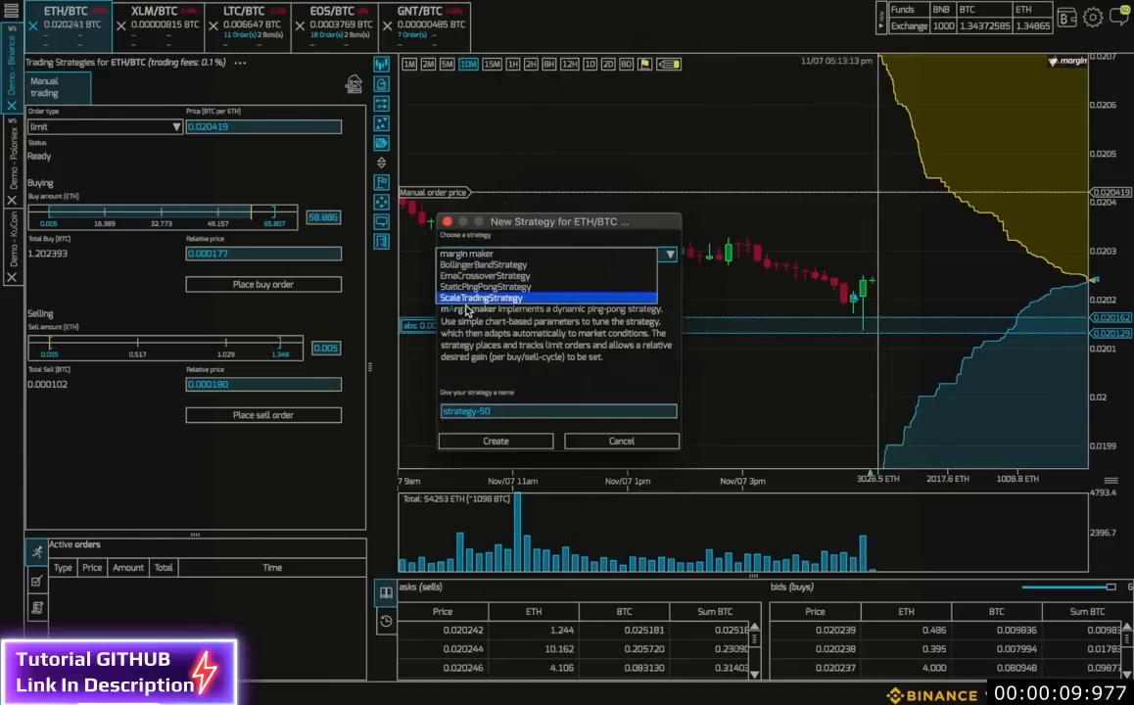
{"action": "left_click", "coordinate": [479, 298]}
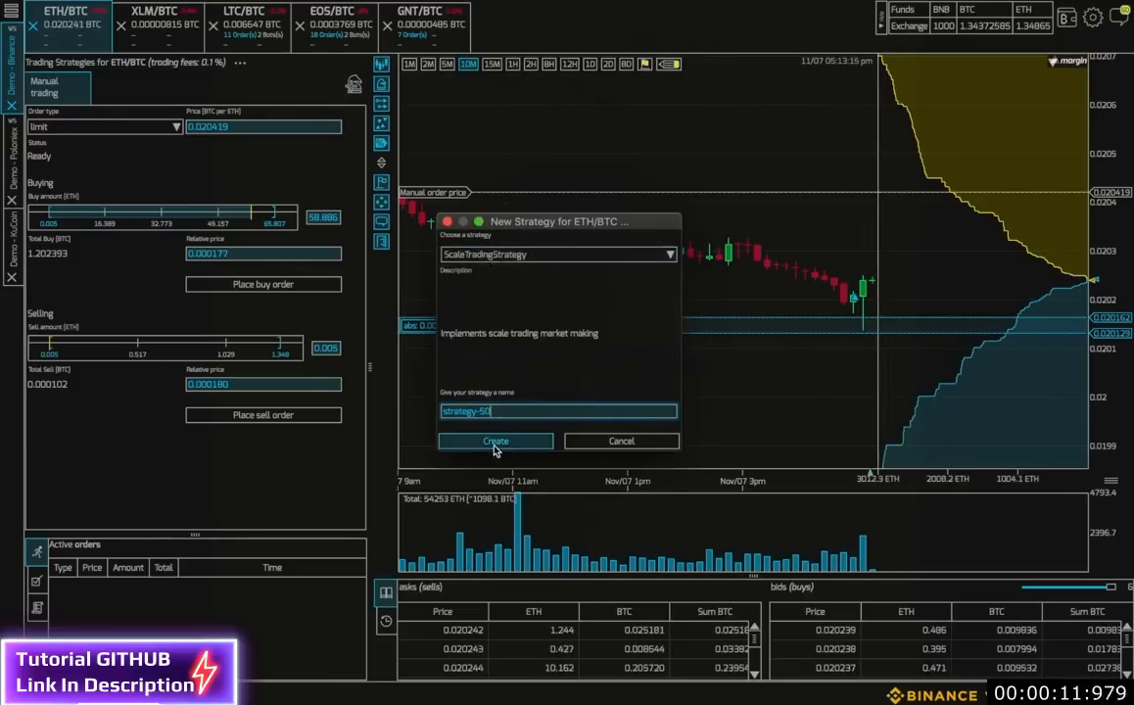
{"action": "left_click", "coordinate": [495, 441]}
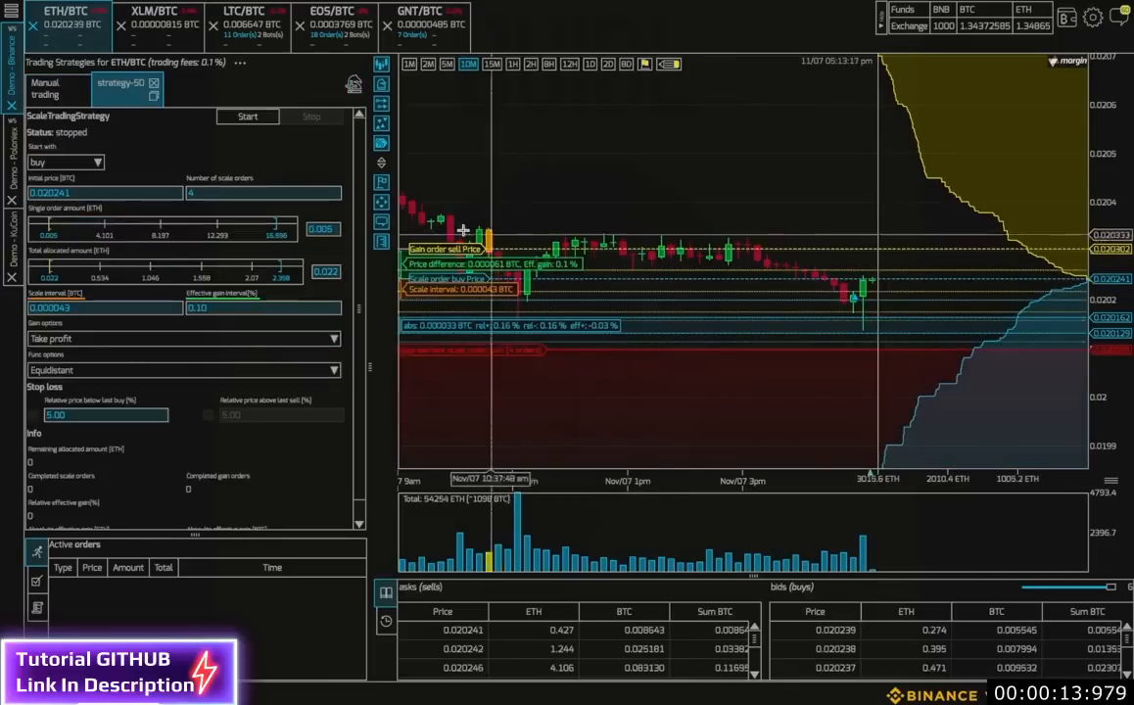
{"action": "mouse_move", "coordinate": [519, 439]}
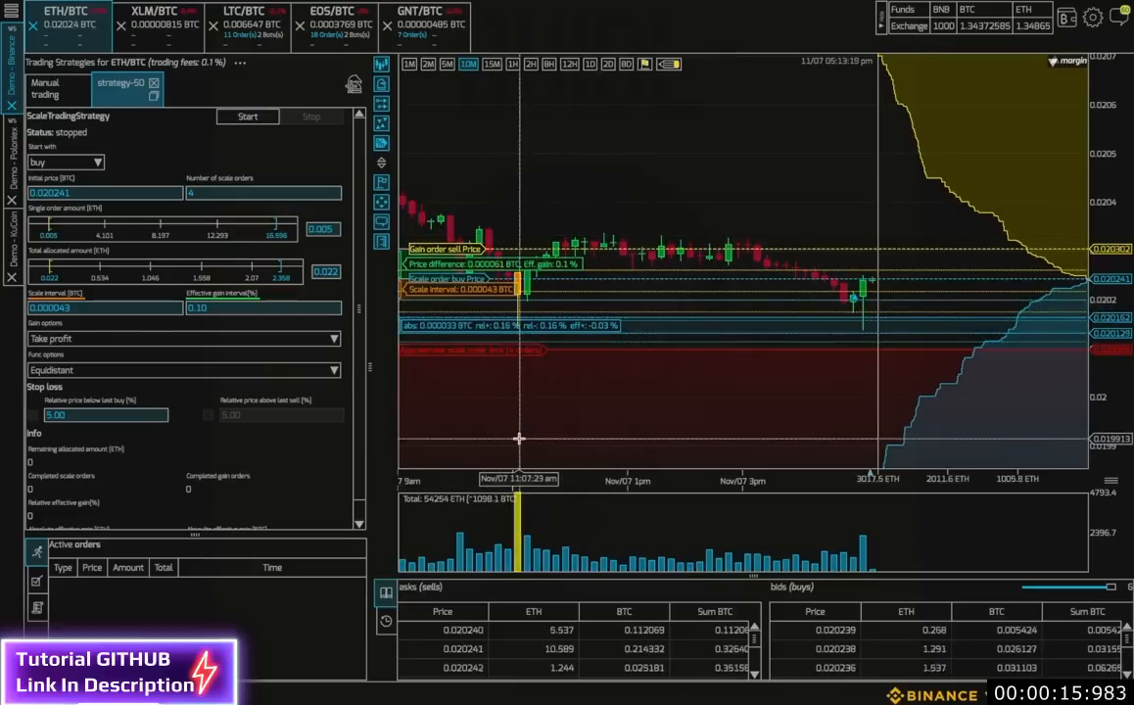
{"action": "mouse_move", "coordinate": [522, 439]}
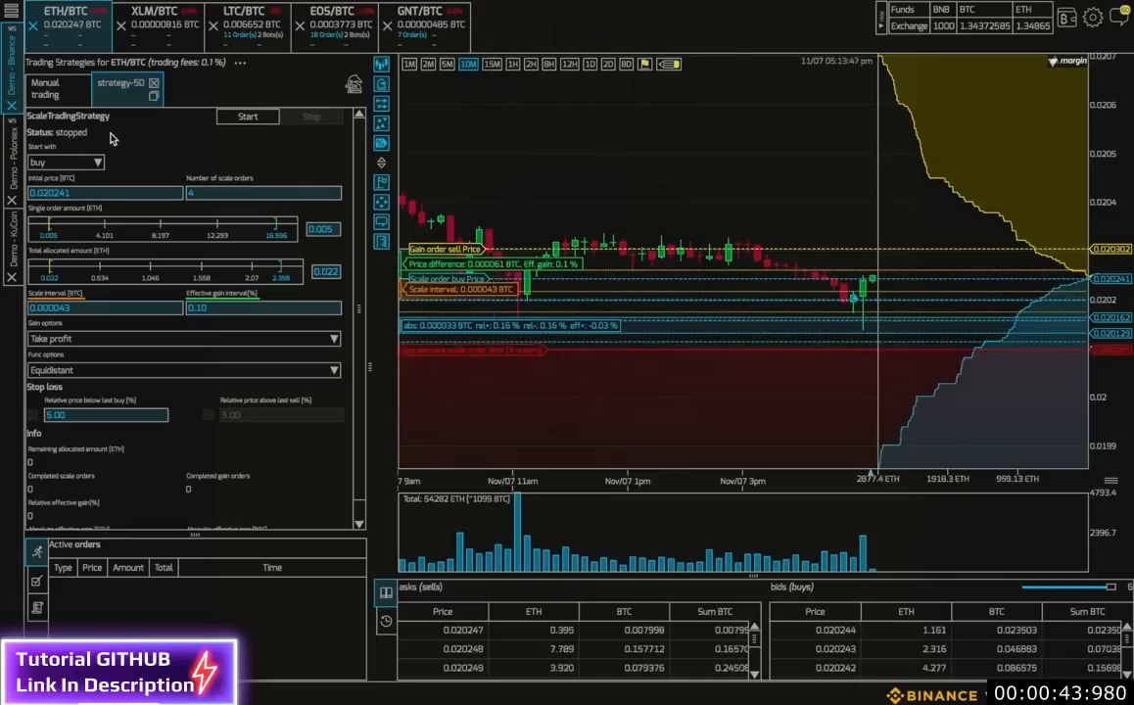
Select the Number of scale orders field to enter 6 orders.
{"action": "left_click", "coordinate": [64, 161]}
{"action": "type", "text": "6"}
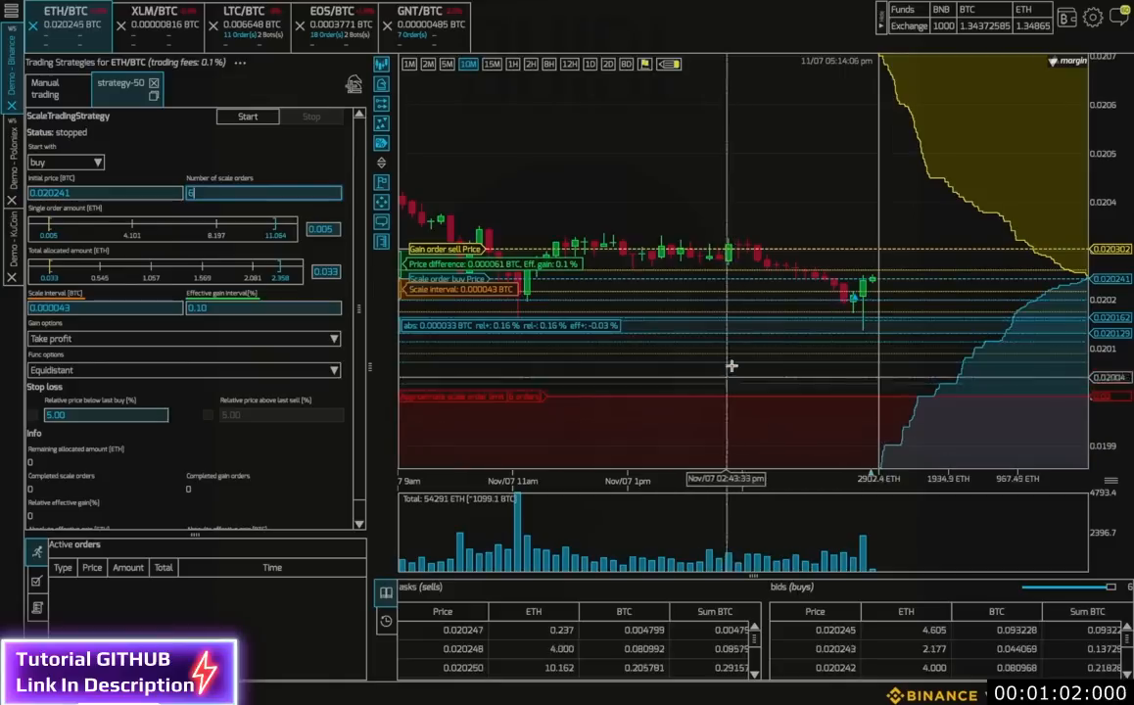
{"action": "mouse_move", "coordinate": [742, 374]}
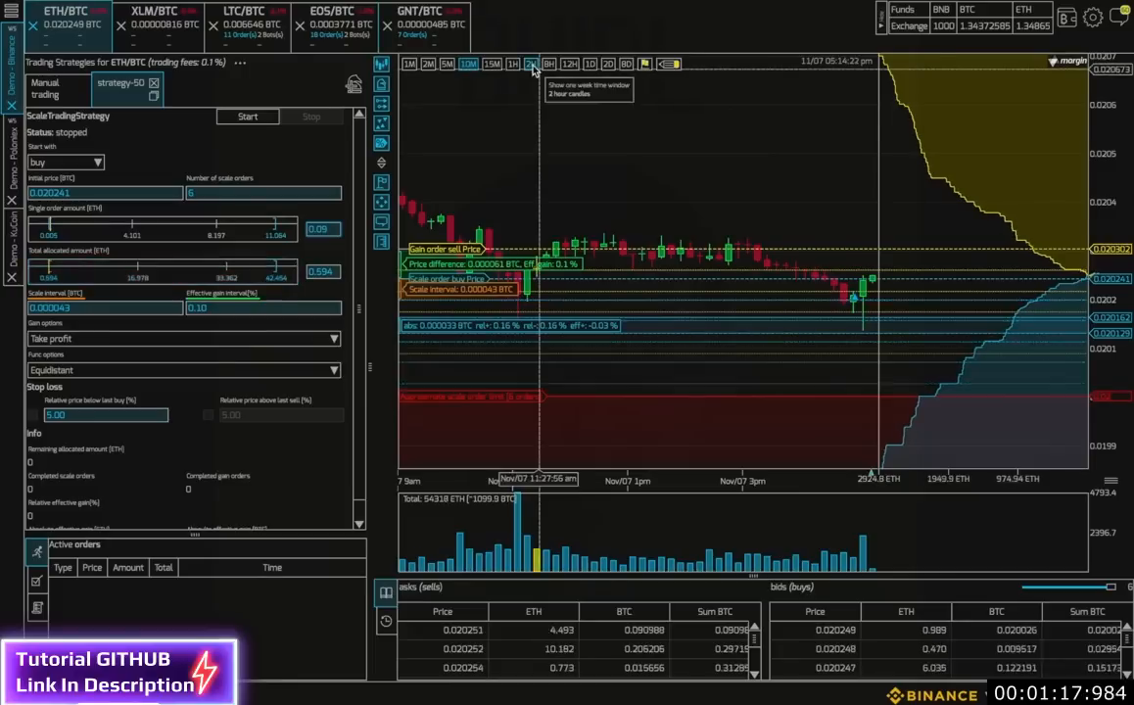
{"action": "left_click", "coordinate": [530, 64]}
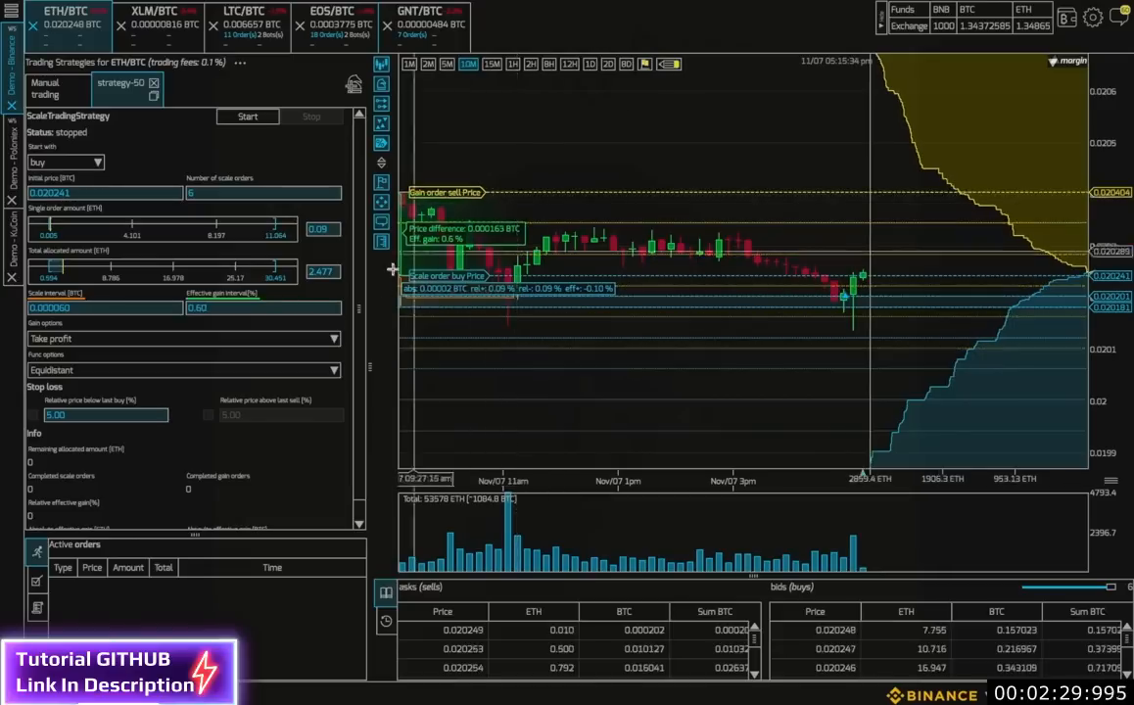
Enter 0.15 as the effective gain interval.
{"action": "type", "text": "0.15"}
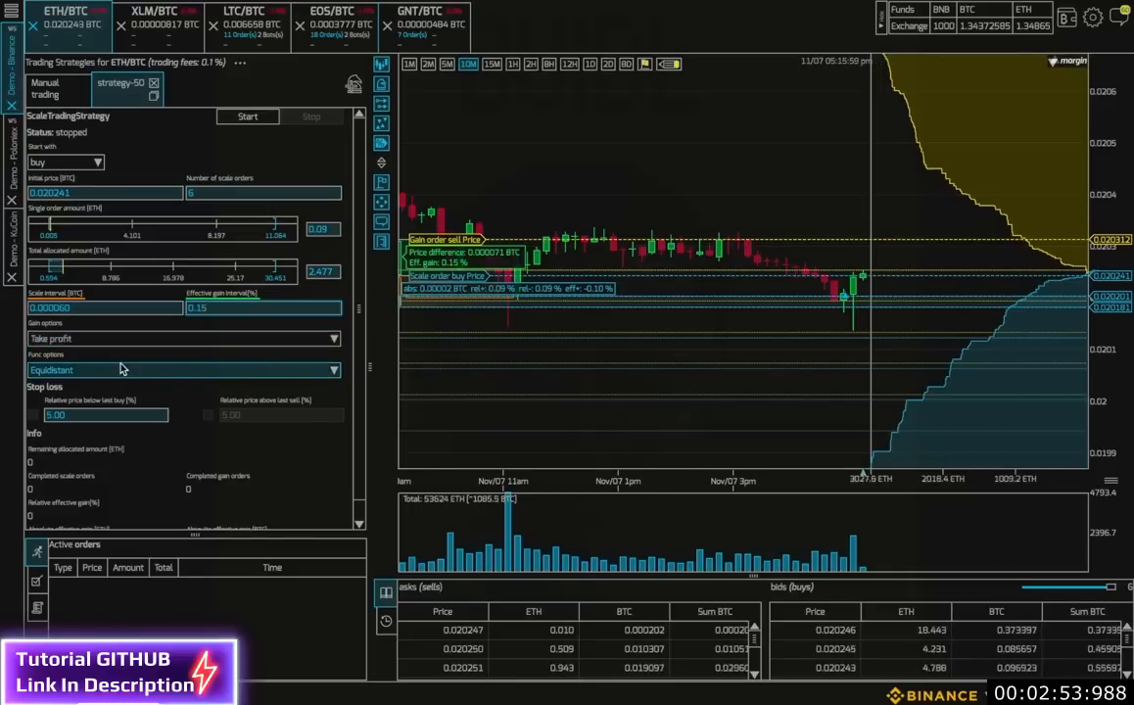
Enable the 5.00% 'Relative price below last buy' stop loss.
{"action": "left_click", "coordinate": [184, 370]}
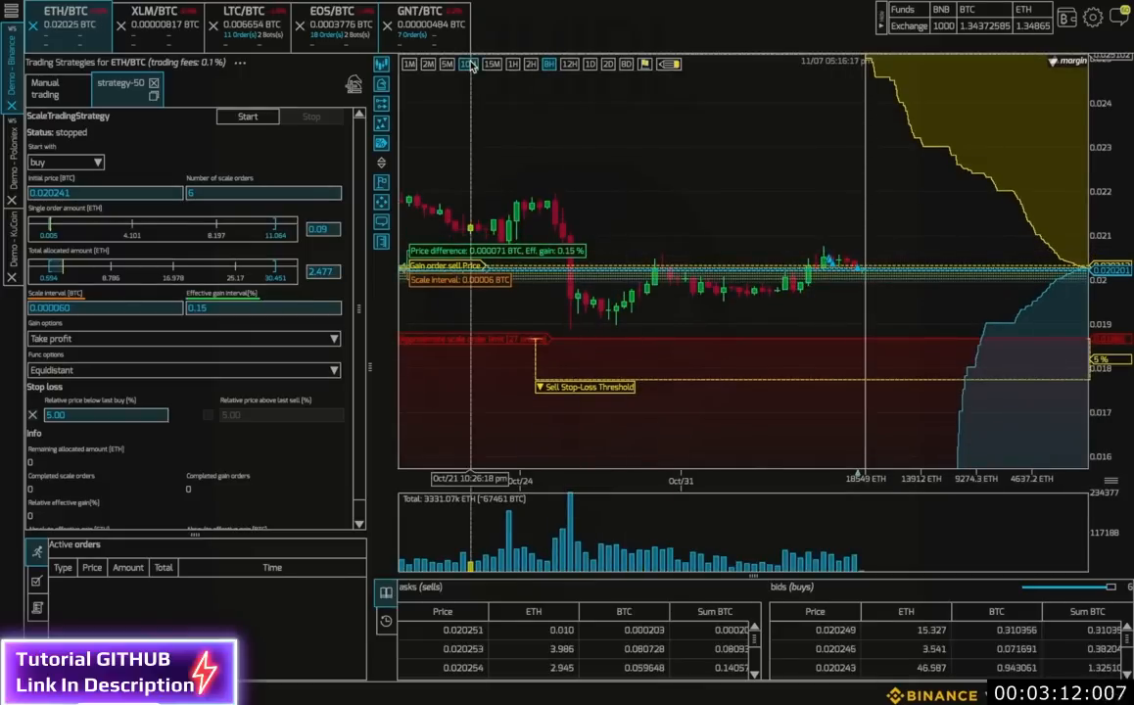
{"action": "left_click", "coordinate": [468, 63]}
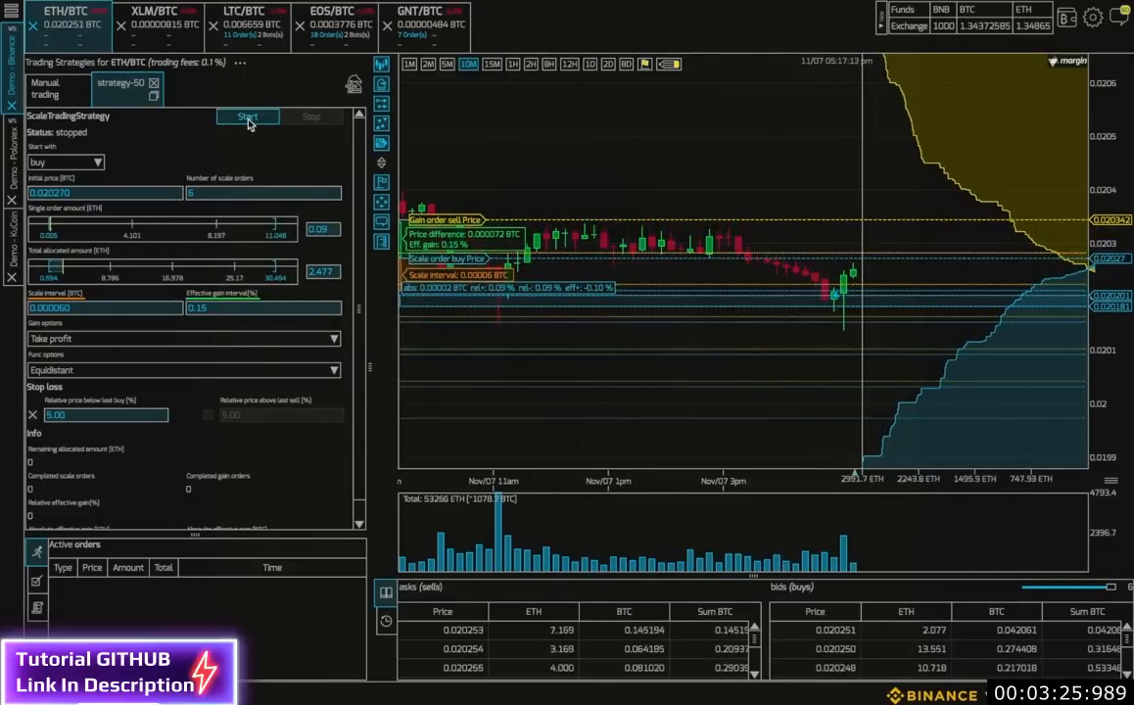
Start strategy-50 so it places and maintains its ETH/BTC scale orders.
{"action": "left_click", "coordinate": [247, 116]}
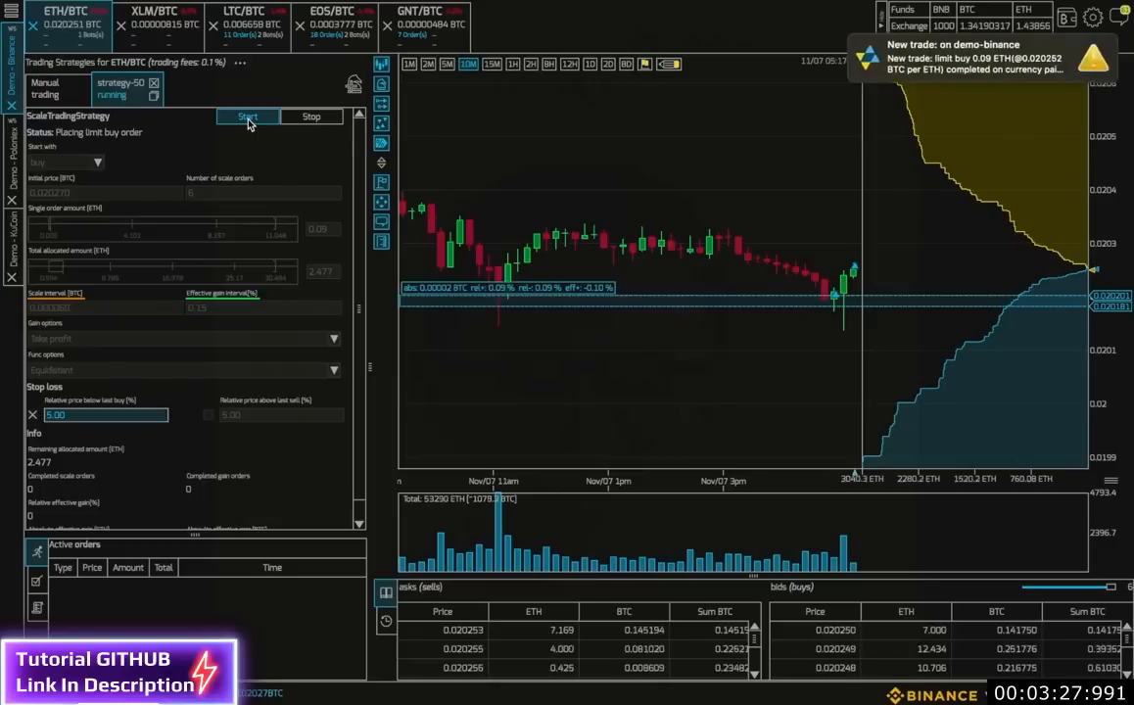
{"action": "left_click", "coordinate": [247, 117]}
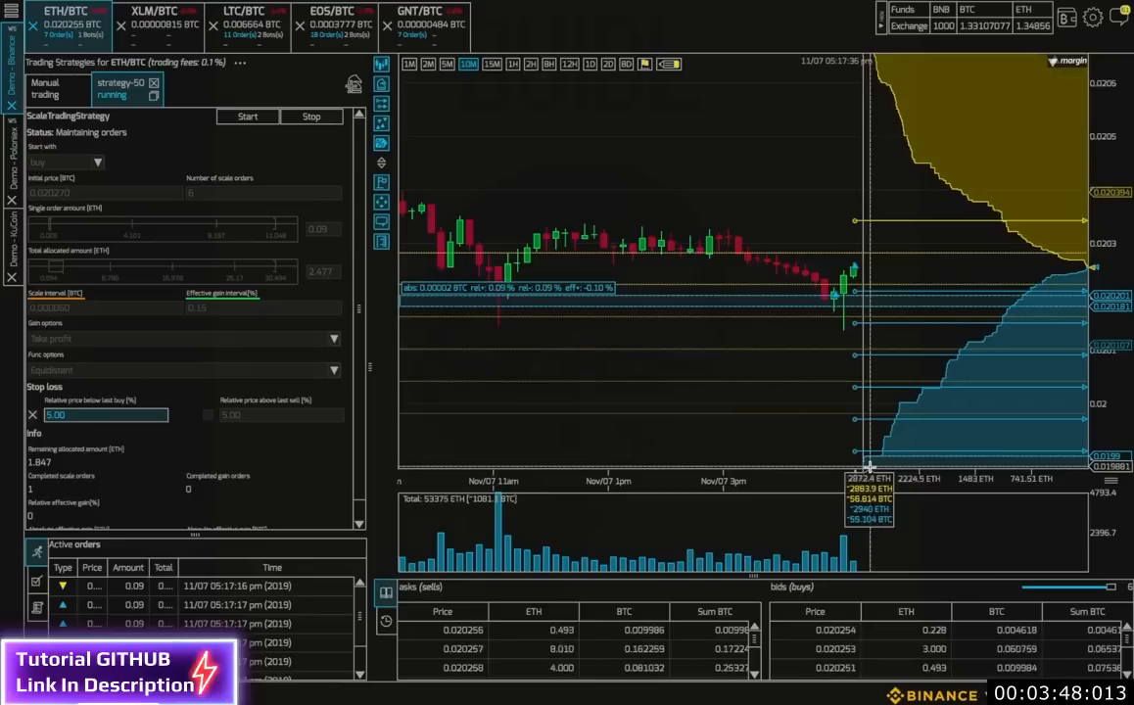
{"action": "mouse_move", "coordinate": [808, 446]}
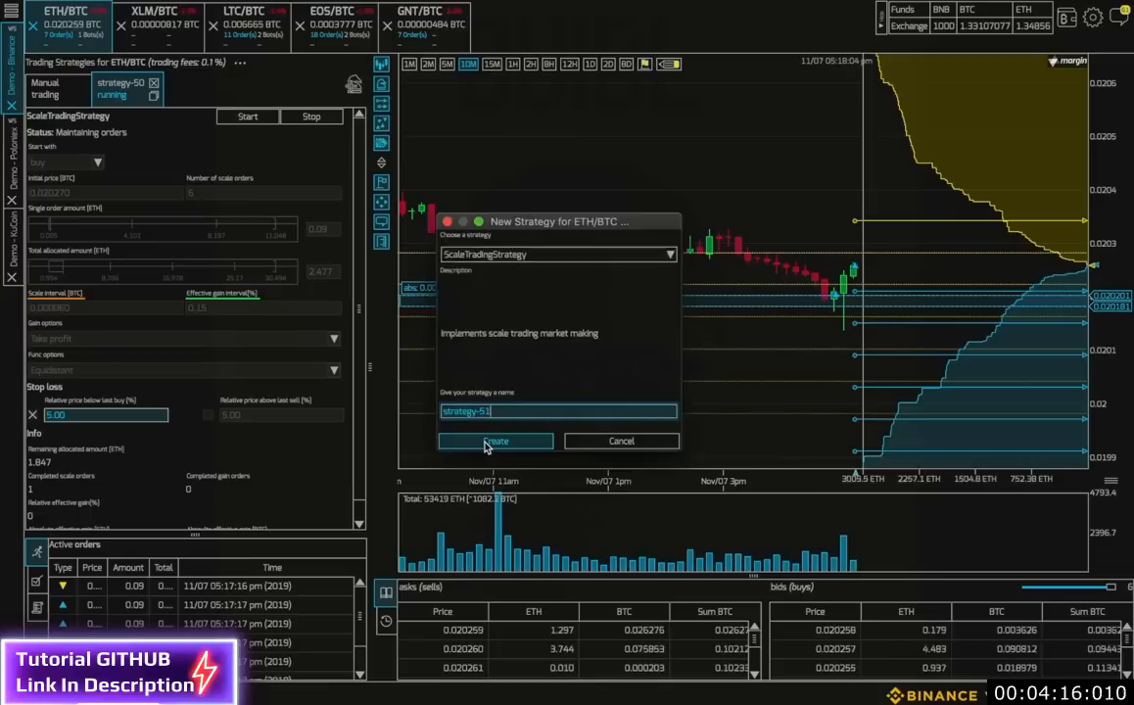
Create strategy-51 and set its Start with option to sell.
{"action": "left_click", "coordinate": [494, 441]}
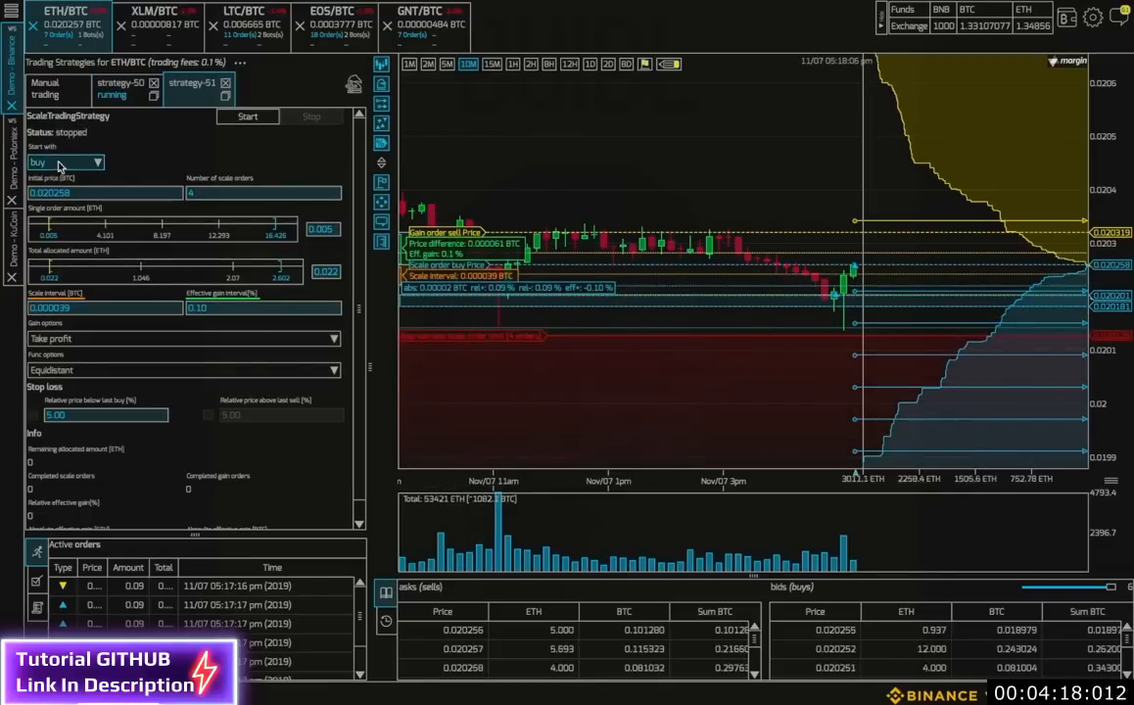
{"action": "left_click", "coordinate": [66, 163]}
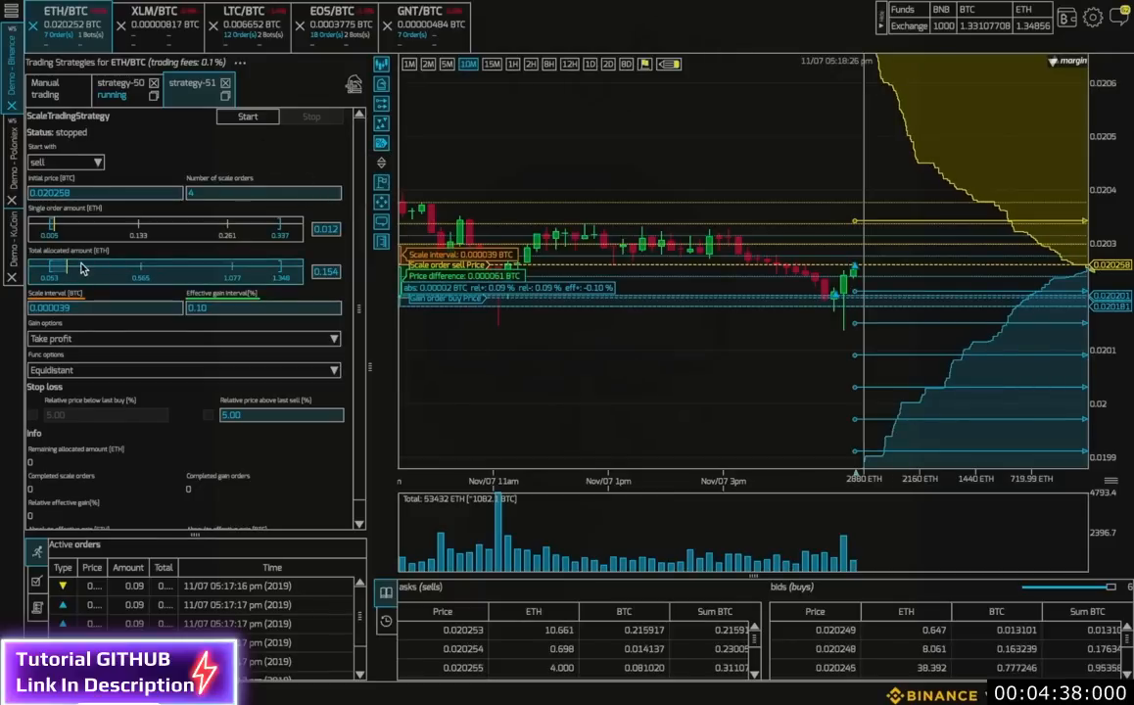
{"action": "mouse_move", "coordinate": [208, 415]}
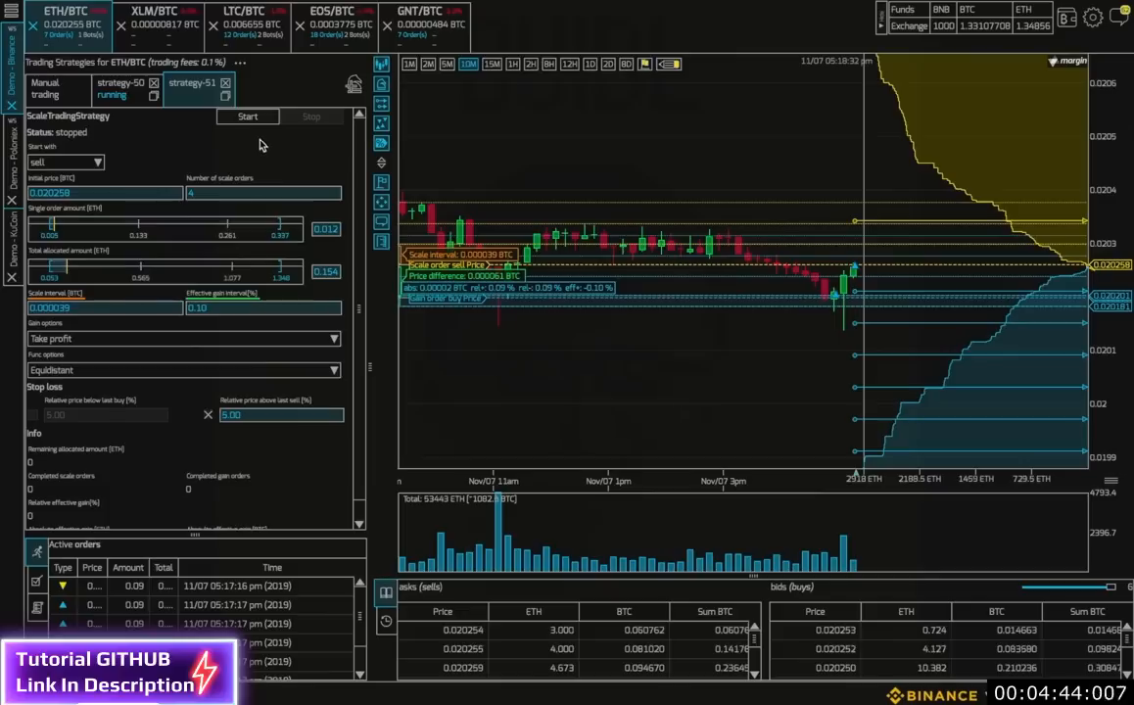
Start strategy-51 until its status reads Maintaining orders.
{"action": "left_click", "coordinate": [247, 116]}
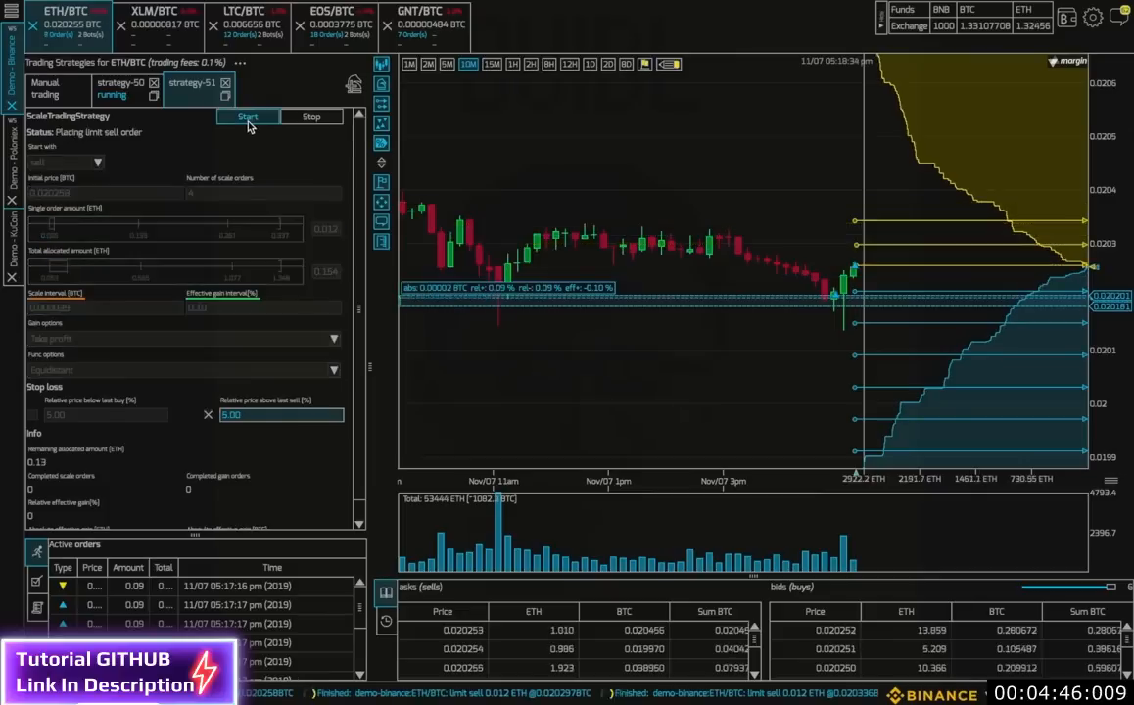
{"action": "left_click", "coordinate": [246, 116]}
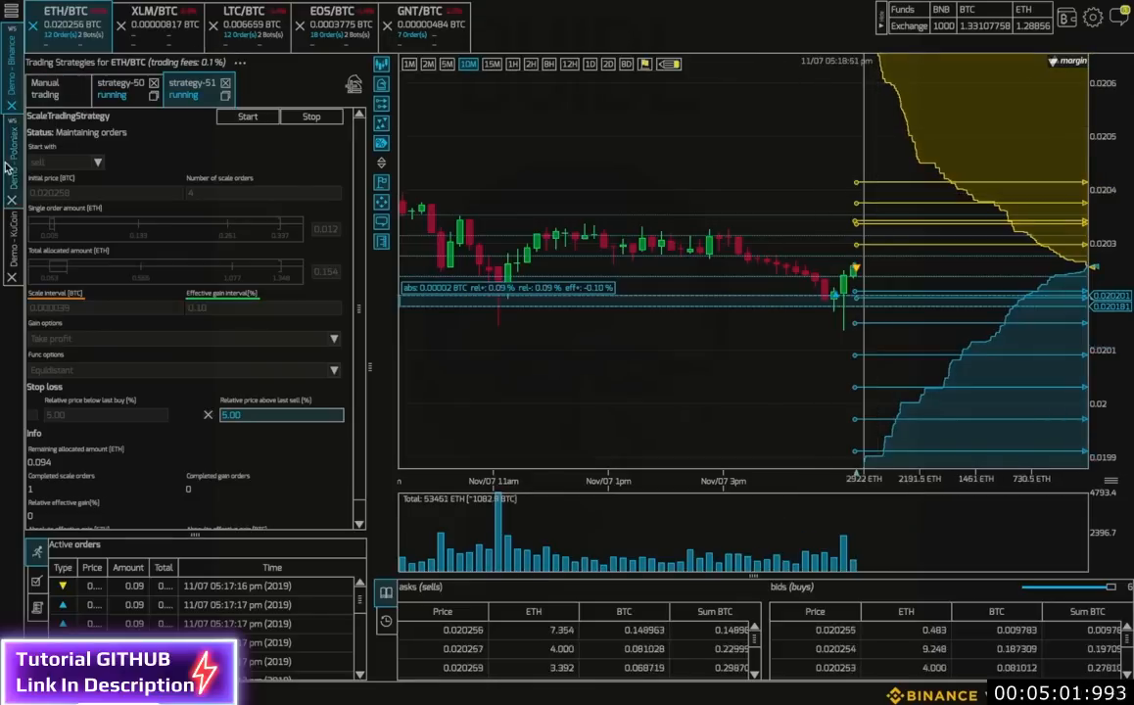
Switch to the Demo - Poloniex account.
{"action": "left_click", "coordinate": [161, 17]}
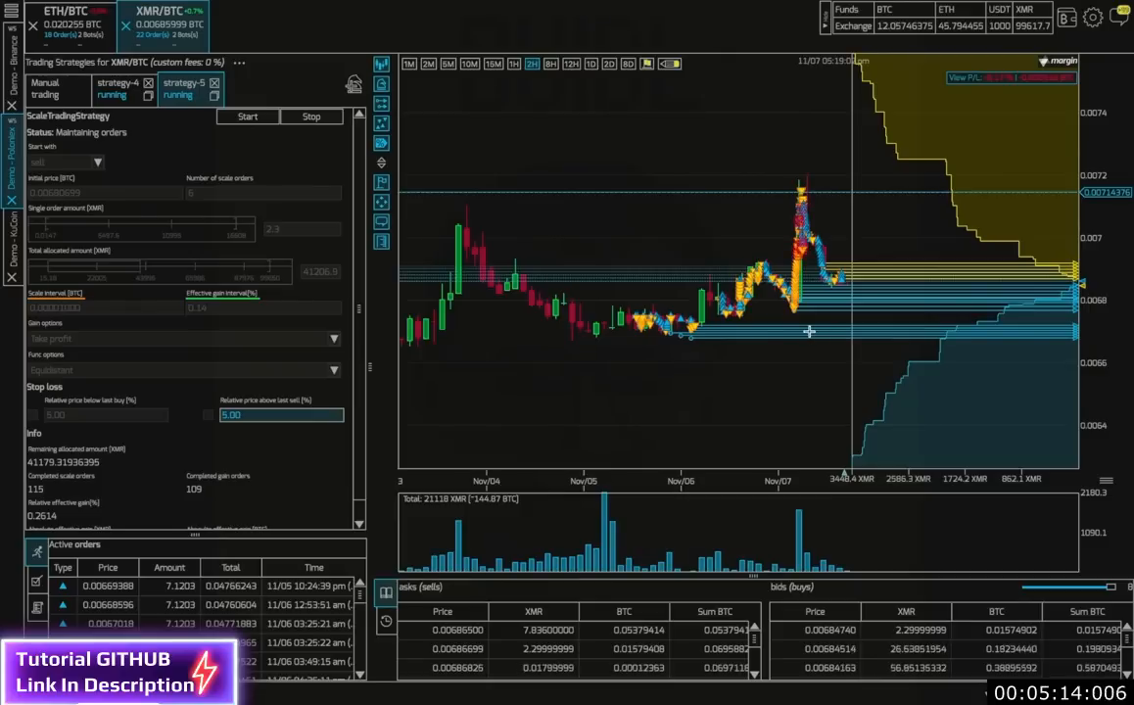
{"action": "mouse_move", "coordinate": [734, 258]}
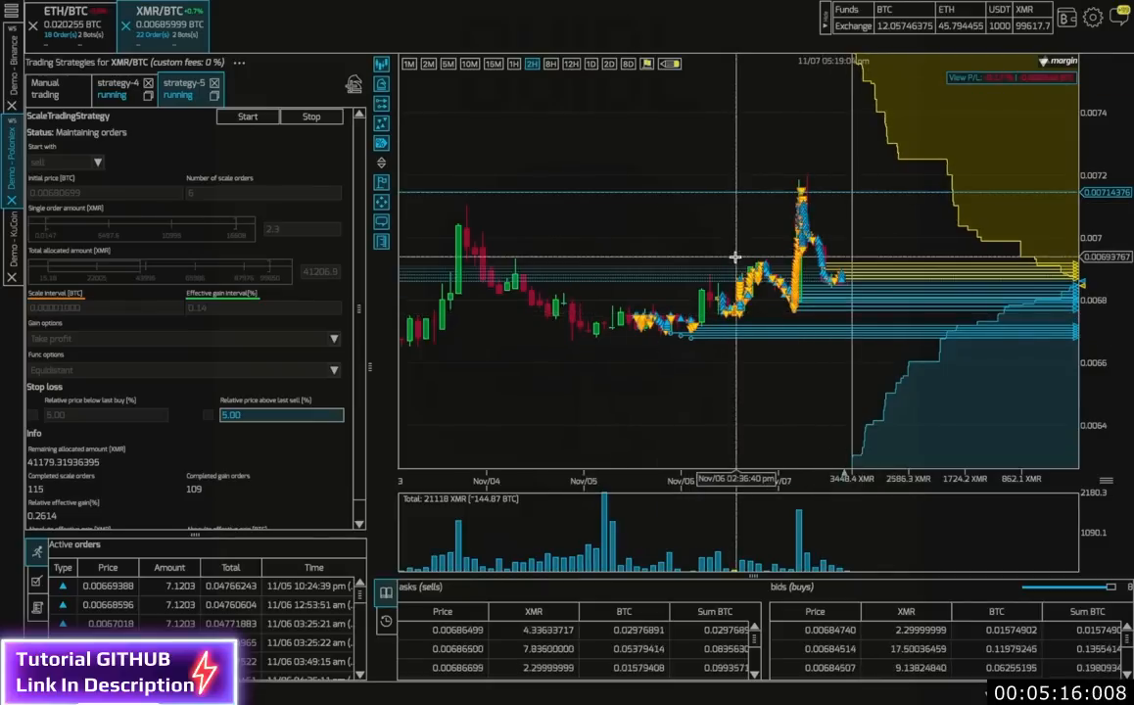
{"action": "mouse_move", "coordinate": [517, 66]}
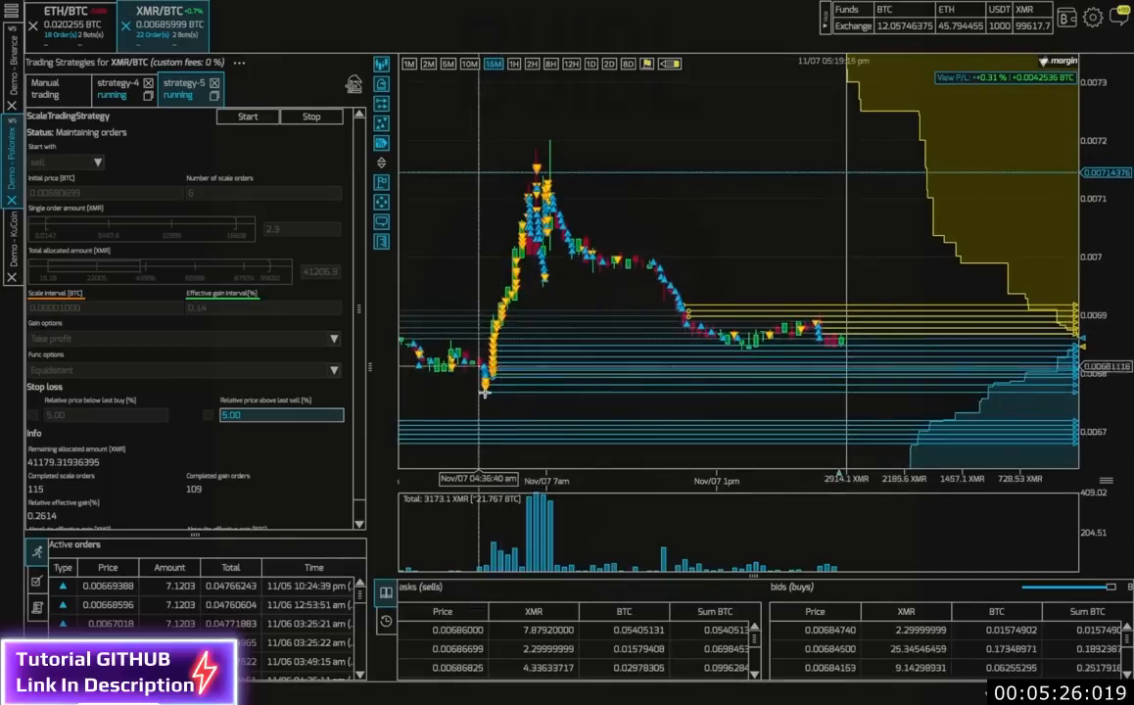
{"action": "mouse_move", "coordinate": [577, 244]}
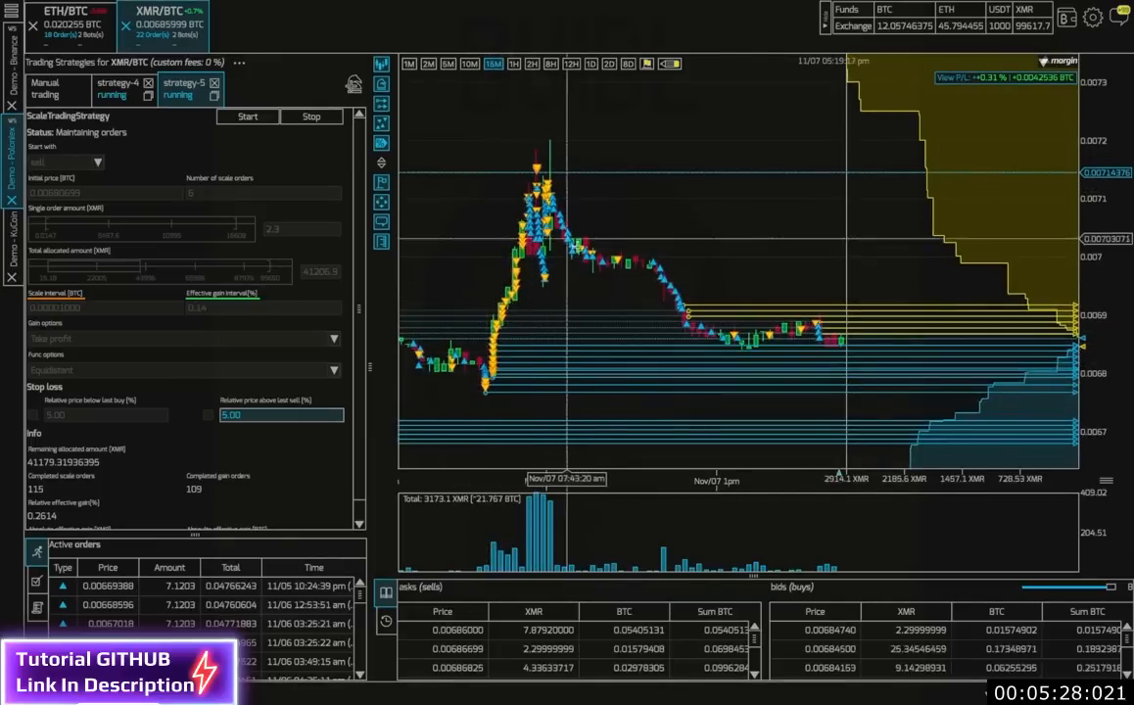
{"action": "mouse_move", "coordinate": [602, 264]}
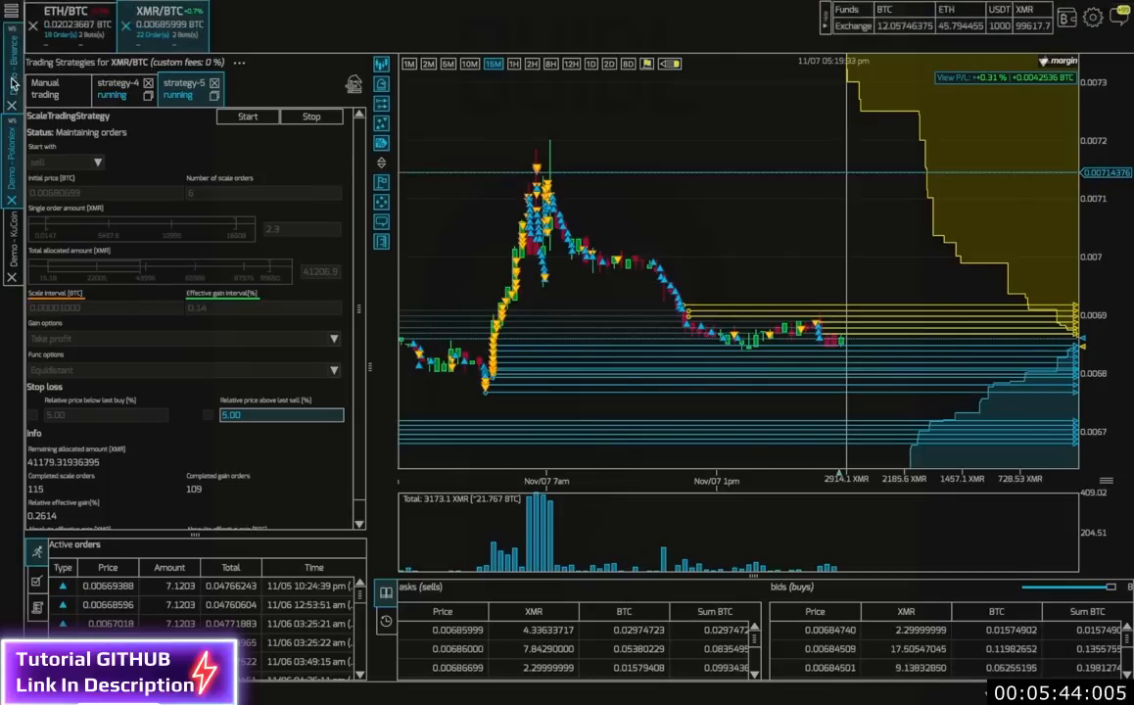
Open Binance demo XLM/BTC, cancel the pending dialog, and choose ScaleTradingStrategy.
{"action": "left_click", "coordinate": [63, 19]}
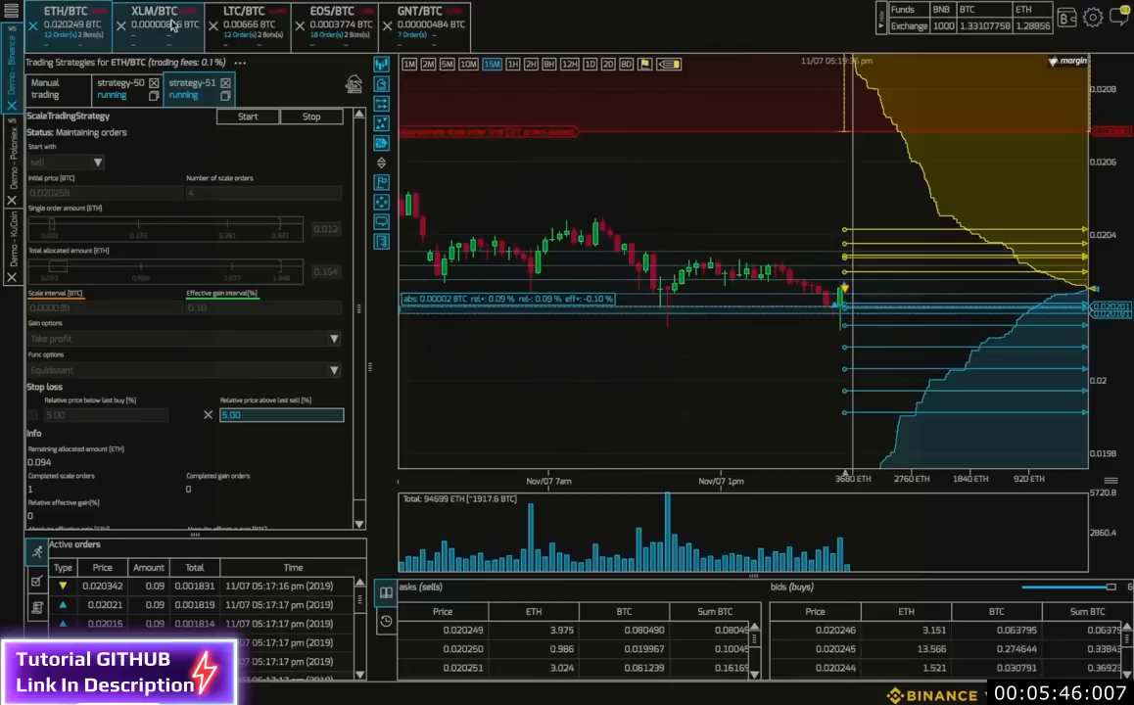
{"action": "left_click", "coordinate": [156, 19]}
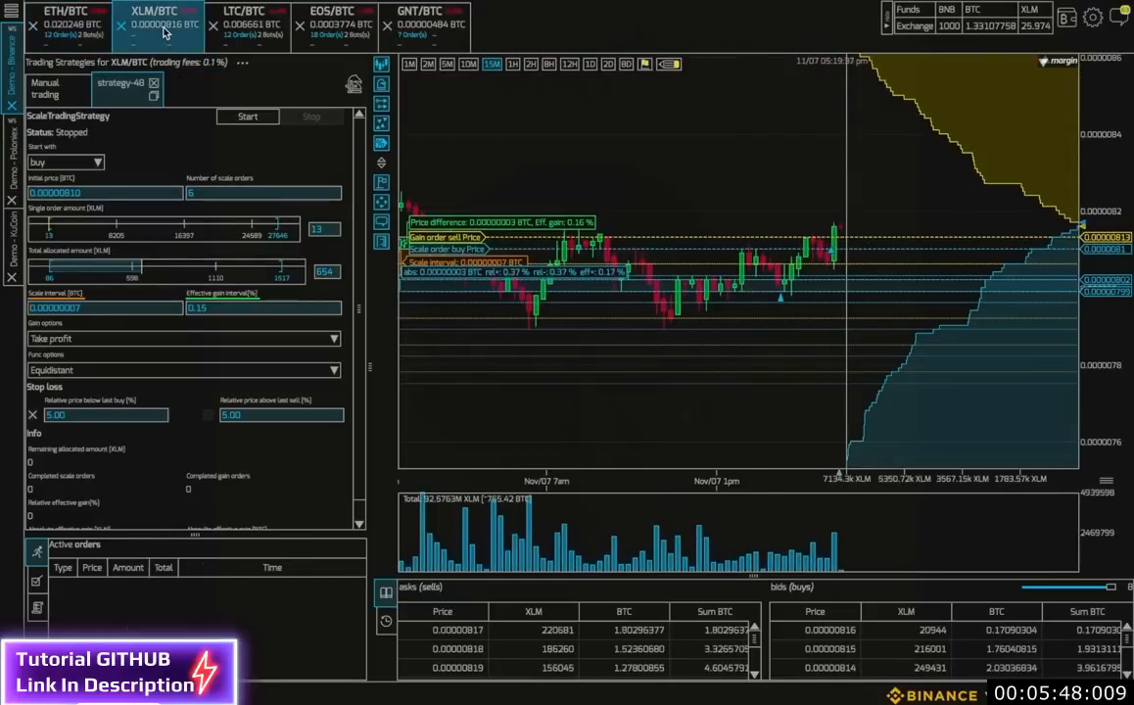
{"action": "mouse_move", "coordinate": [269, 73]}
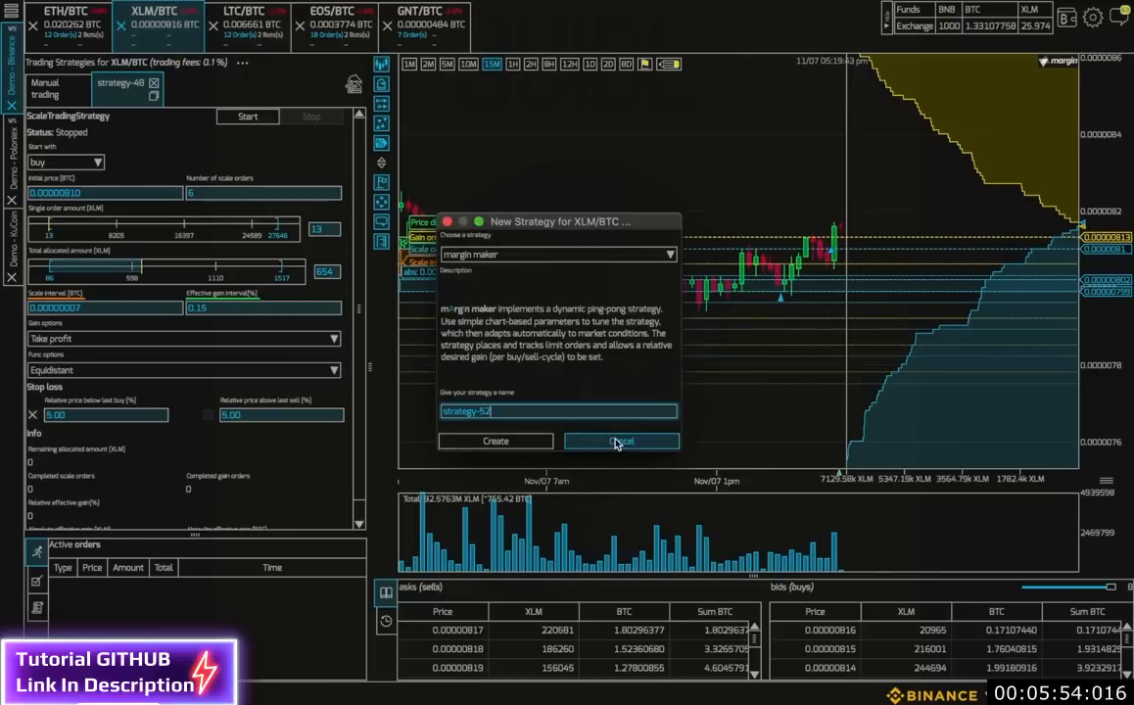
{"action": "left_click", "coordinate": [620, 441]}
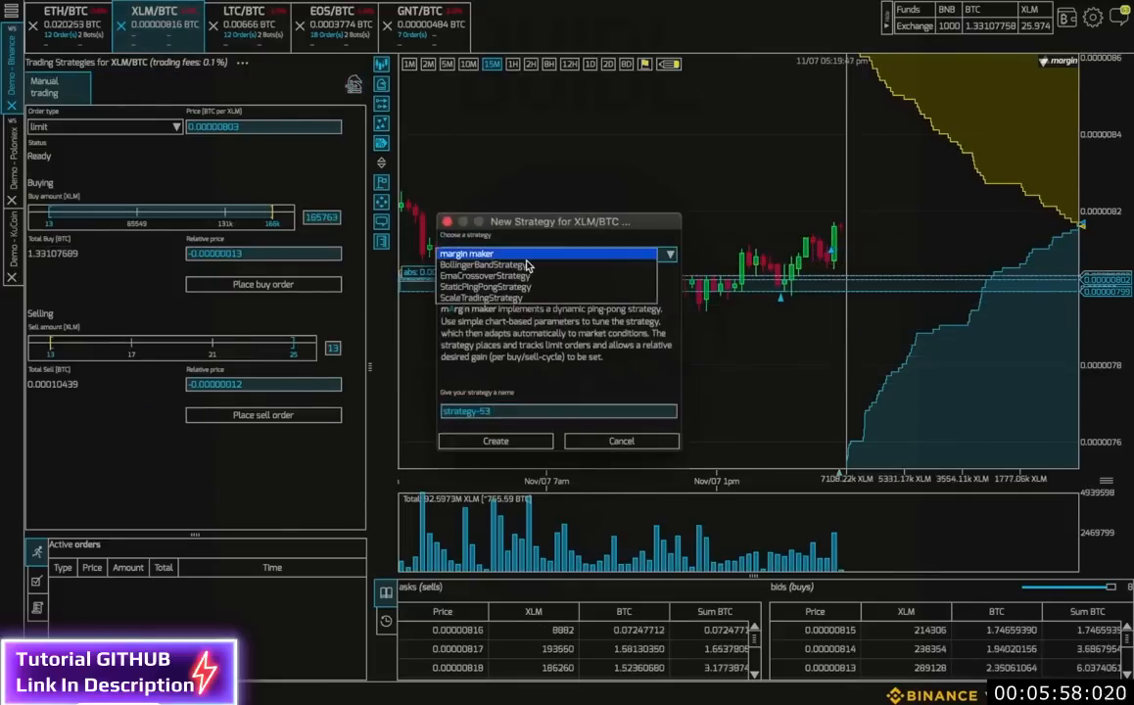
{"action": "left_click", "coordinate": [480, 298]}
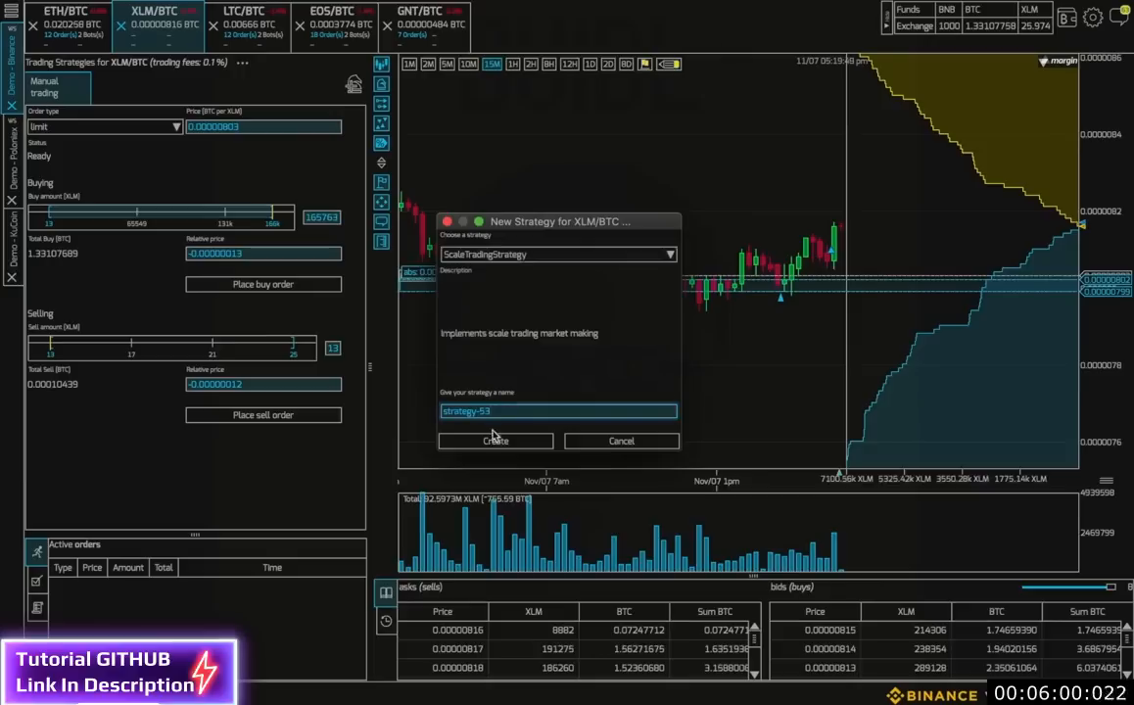
Create strategy-53 on XLM/BTC and start it.
{"action": "left_click", "coordinate": [495, 440]}
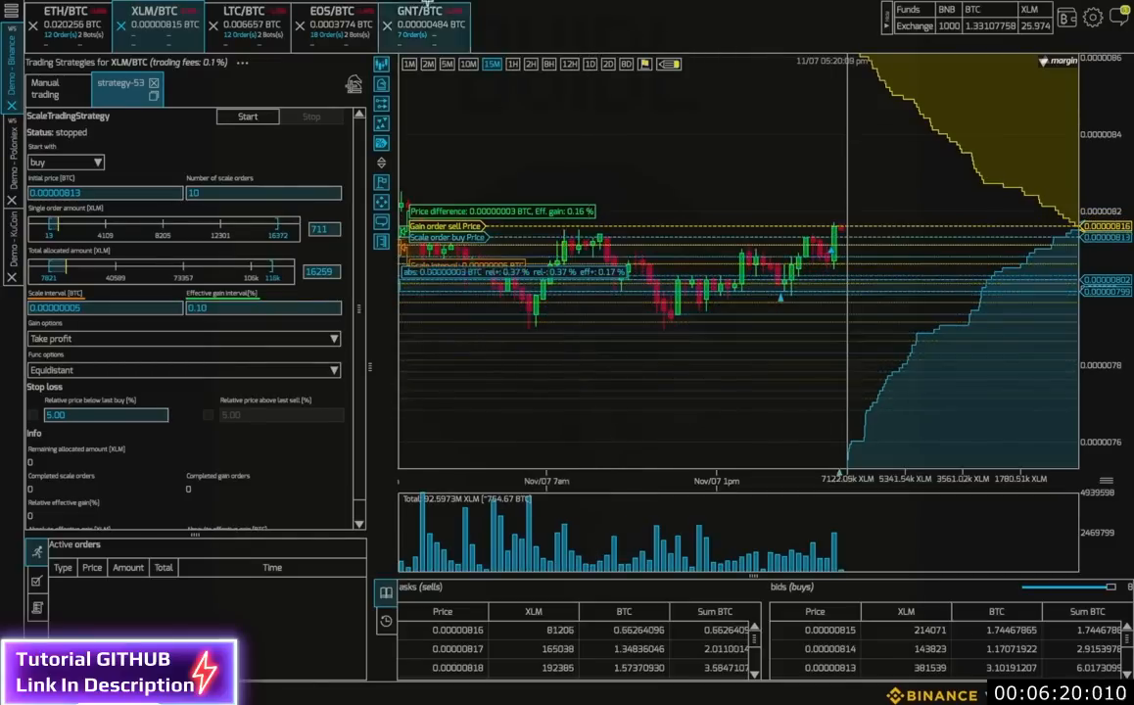
{"action": "left_click", "coordinate": [247, 116]}
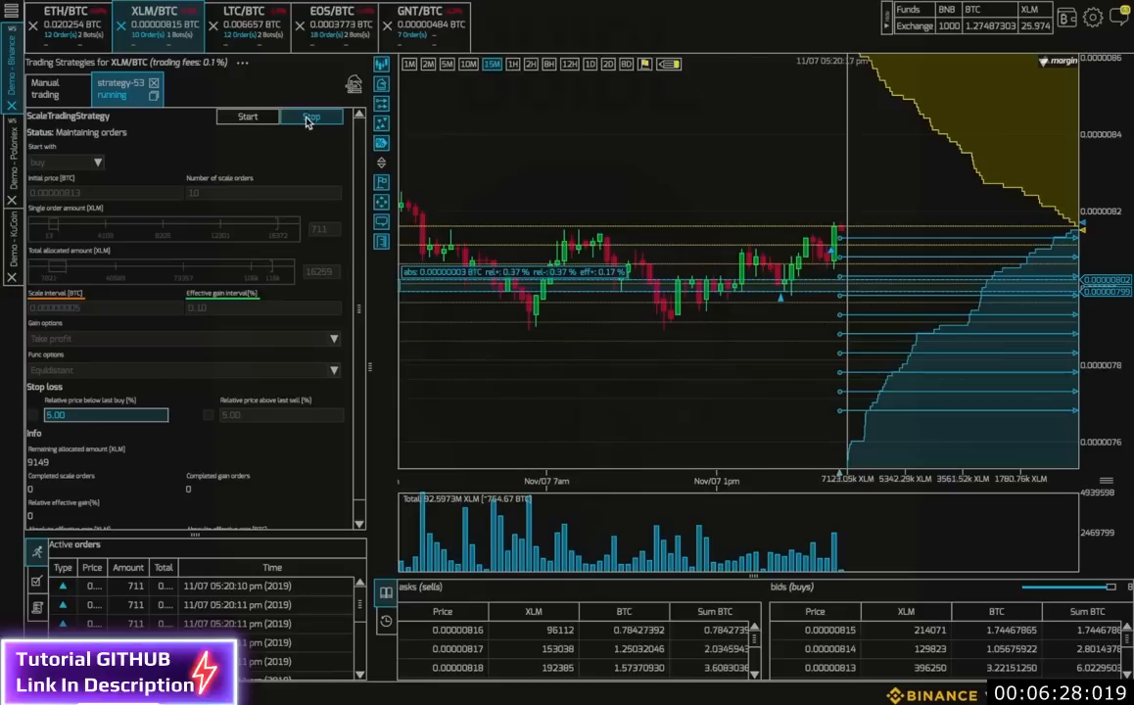
Stop strategy-53 and close its tab, keeping the ten 711 XLM buy orders active.
{"action": "left_click", "coordinate": [312, 116]}
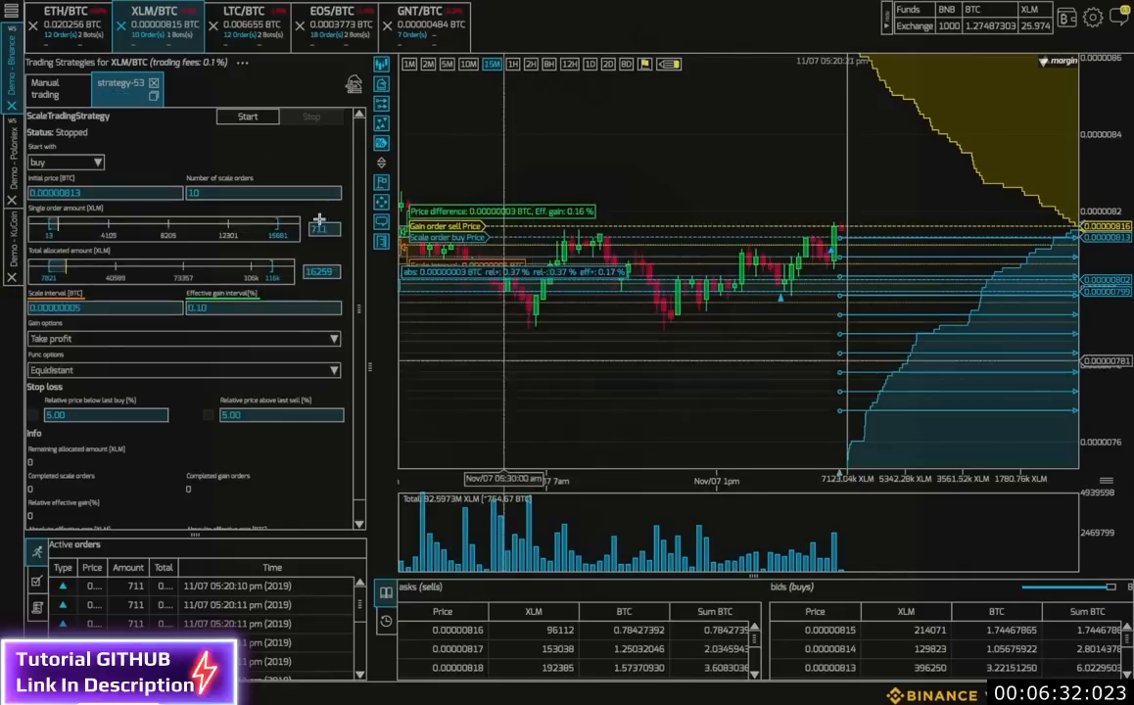
{"action": "left_click", "coordinate": [45, 87]}
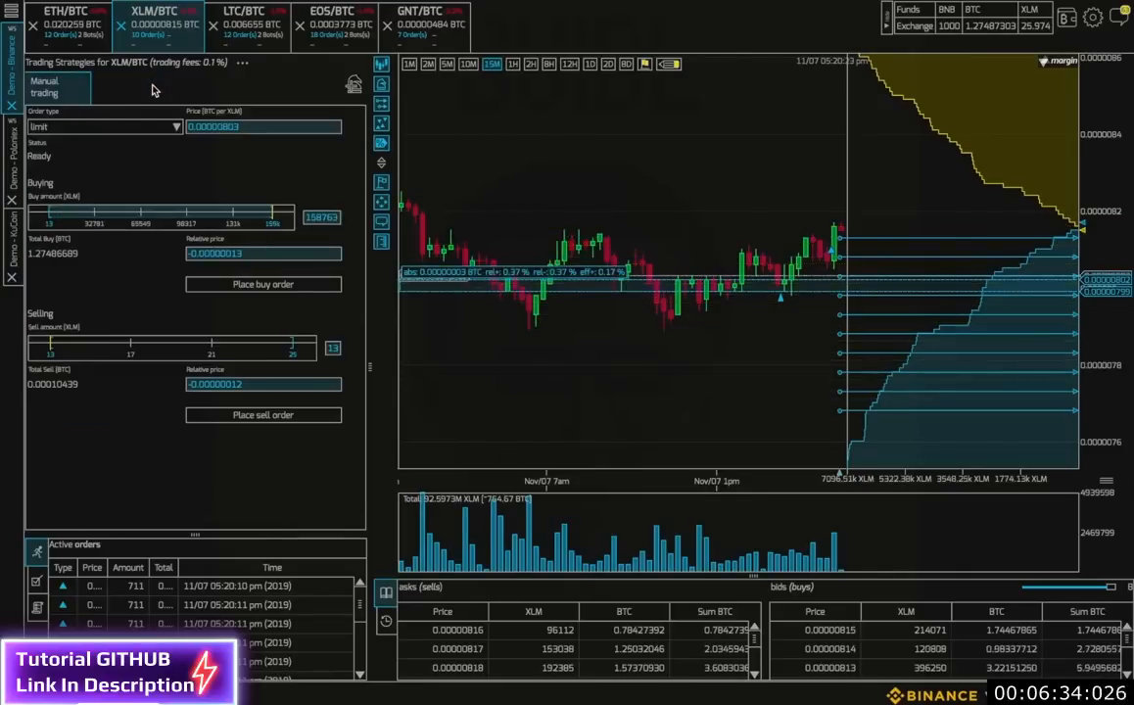
{"action": "mouse_move", "coordinate": [796, 409]}
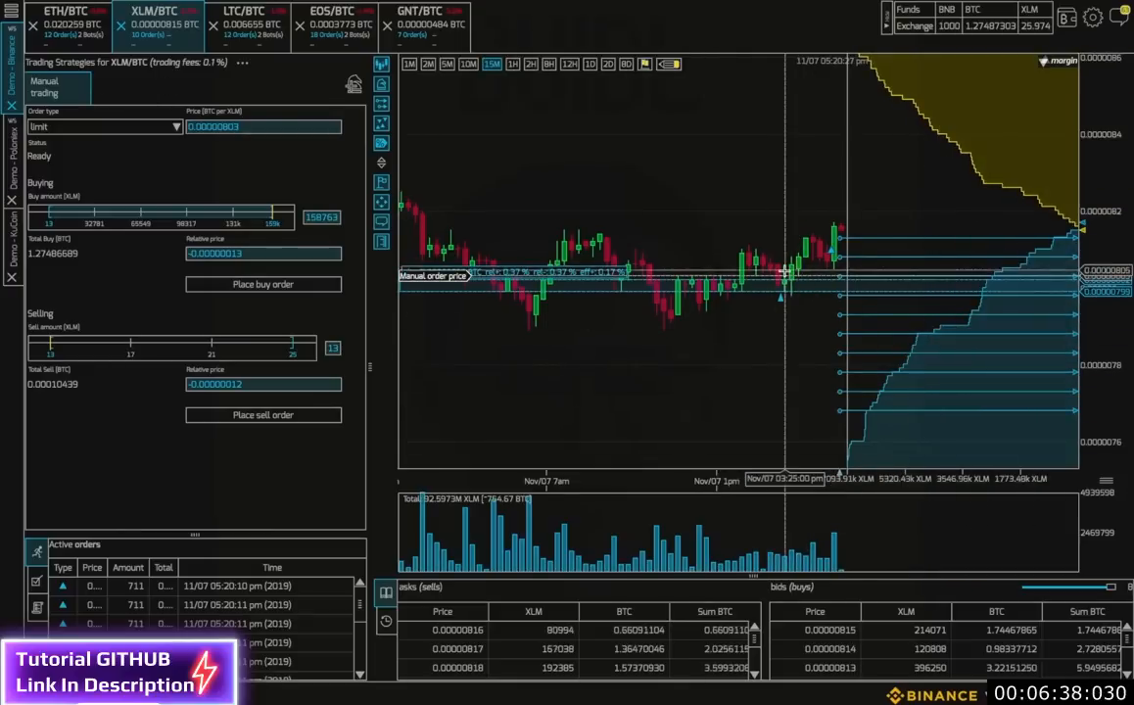
{"action": "mouse_move", "coordinate": [508, 326]}
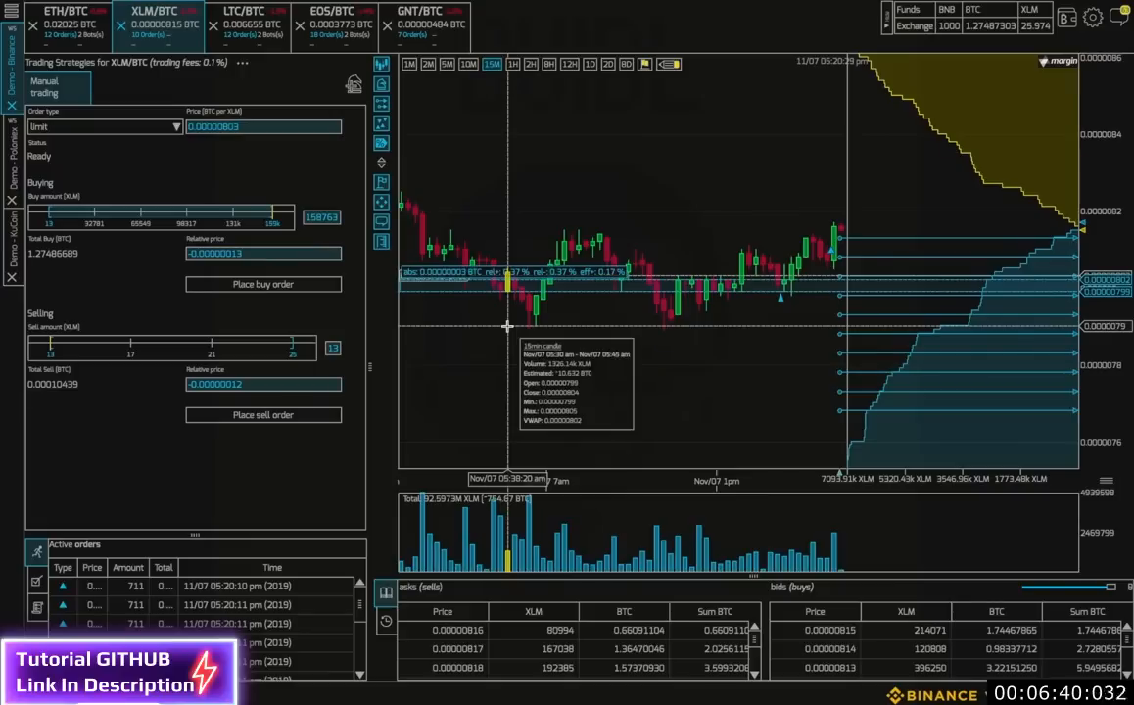